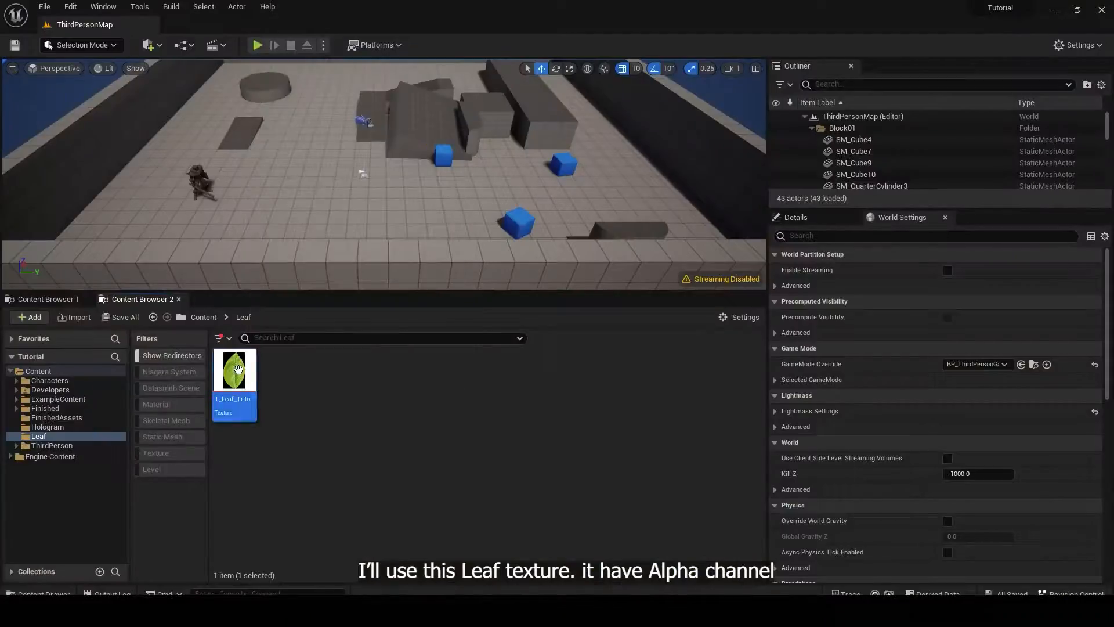
- Inspect T_Leaf_Tuto to confirm it carries an alpha channel, then close its editor
{"action": "double_click", "coordinate": [234, 369]}
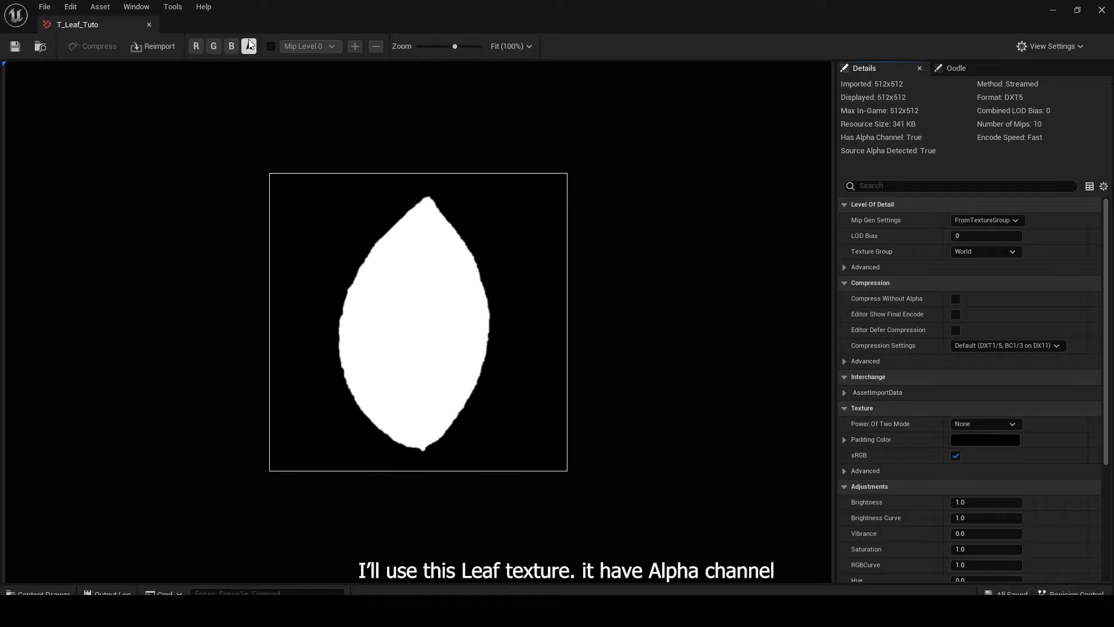
{"action": "left_click", "coordinate": [249, 46]}
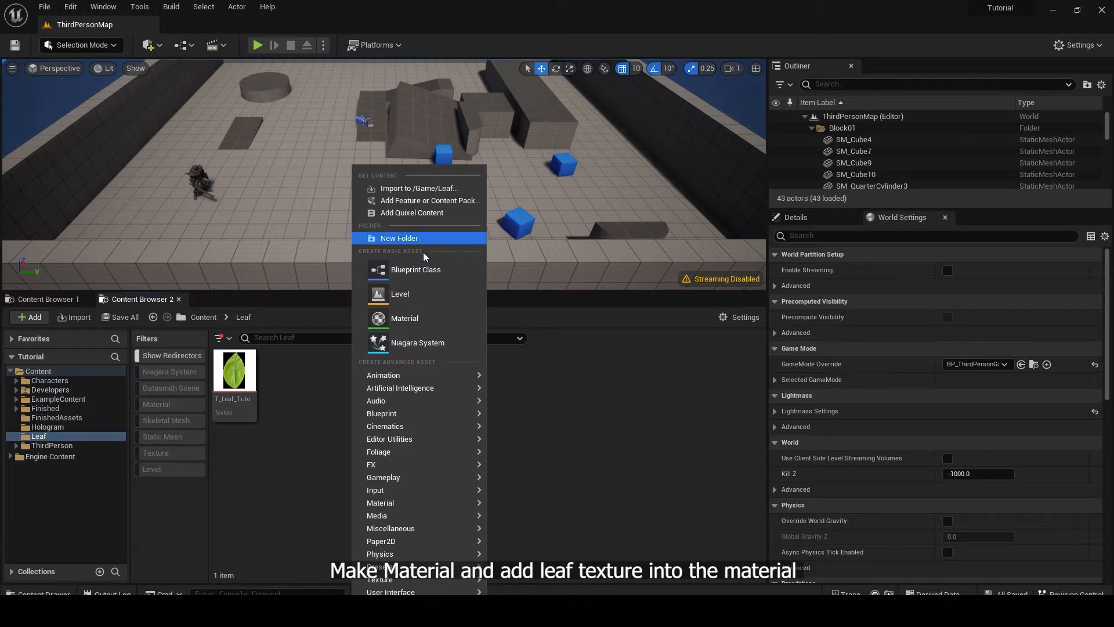
- Create M_Leaf: leaf texture × particle colour into Emissive and Opacity Mask, set Masked, Unlit, Two Sided
{"action": "left_click", "coordinate": [404, 318]}
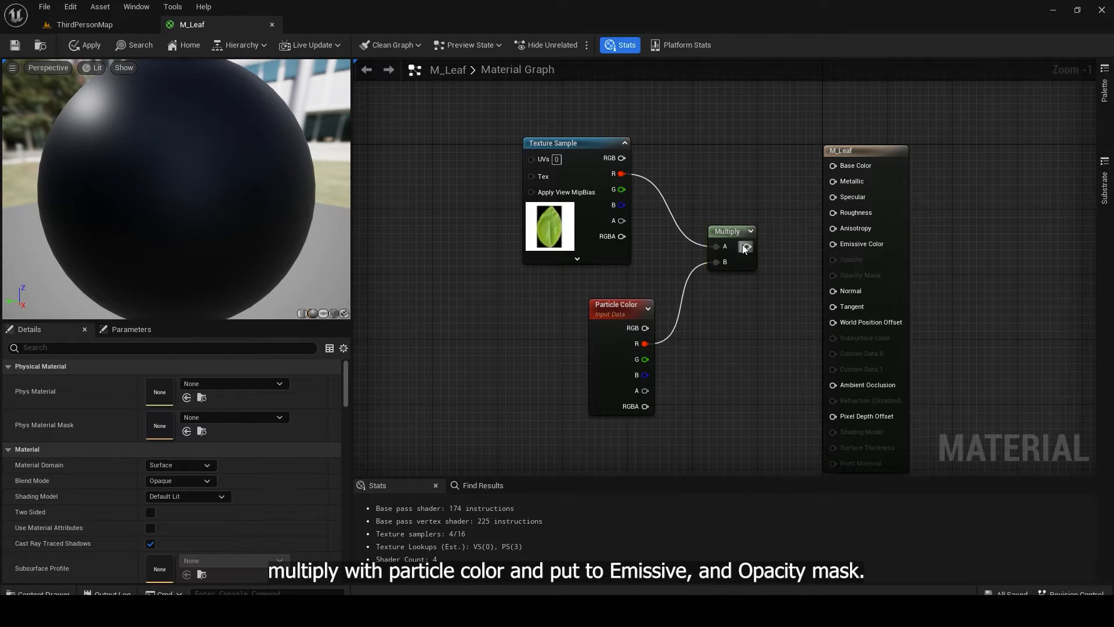
{"action": "left_click", "coordinate": [727, 231]}
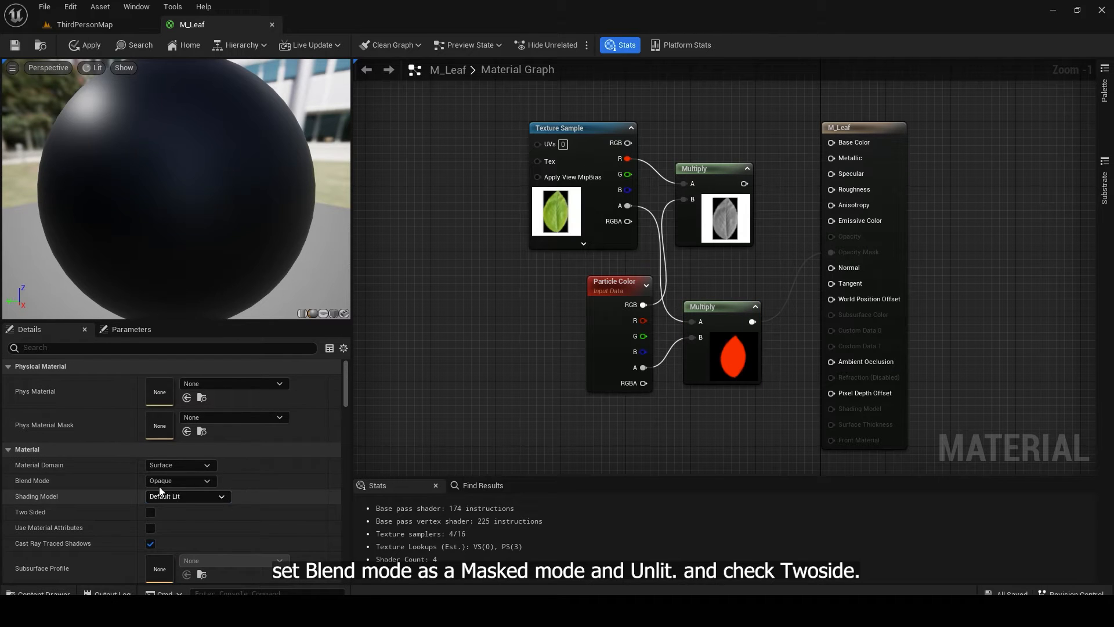
{"action": "left_click", "coordinate": [179, 481]}
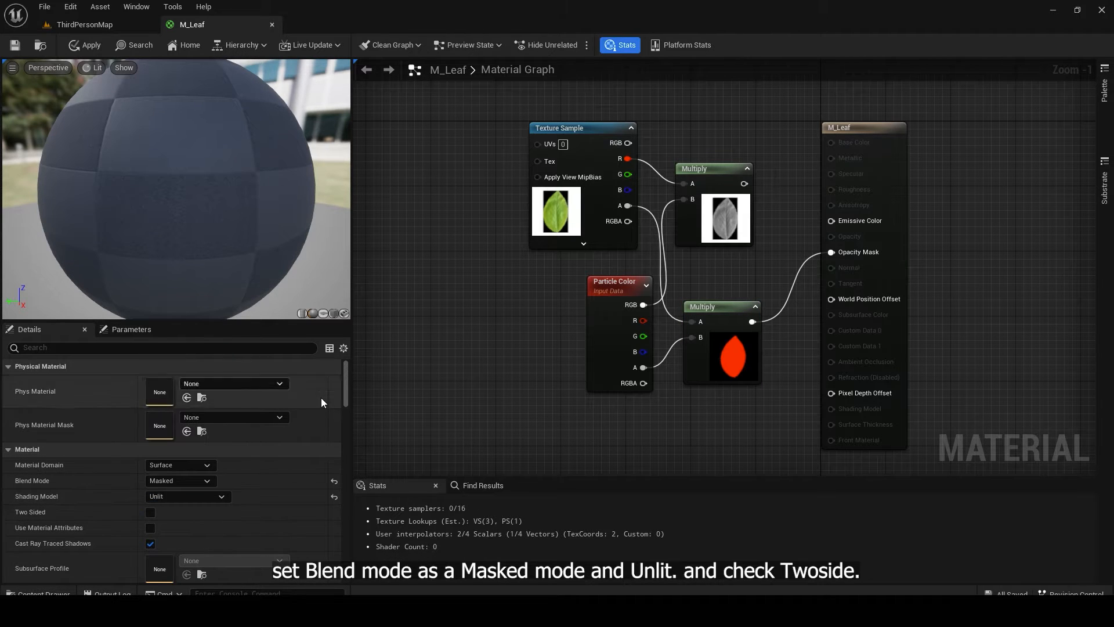
{"action": "left_click", "coordinate": [150, 512]}
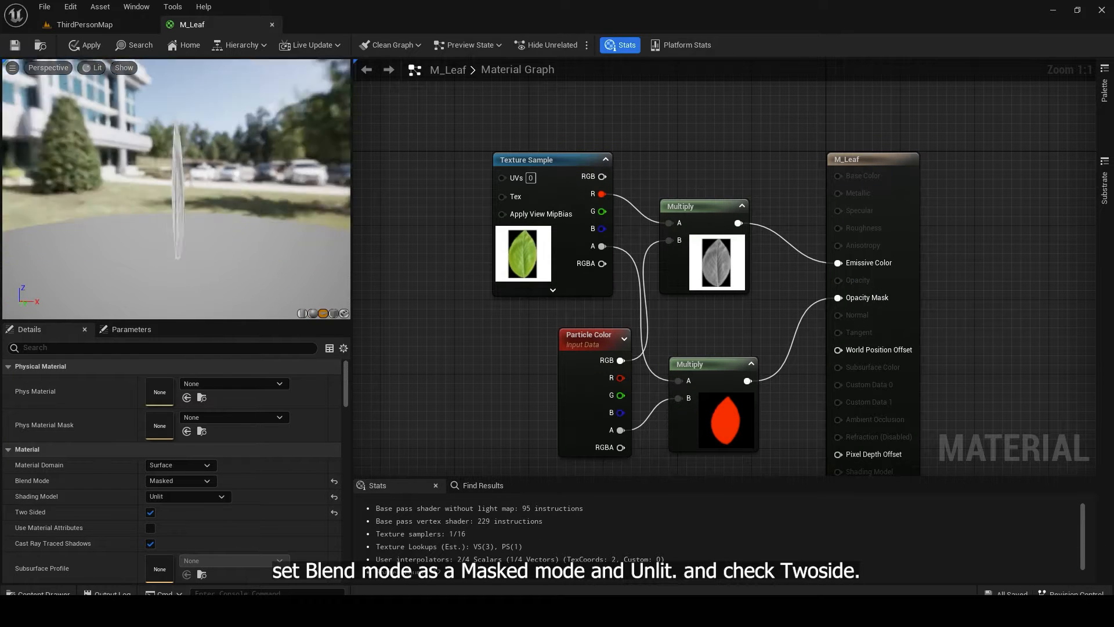
{"action": "type", "text": "twside"}
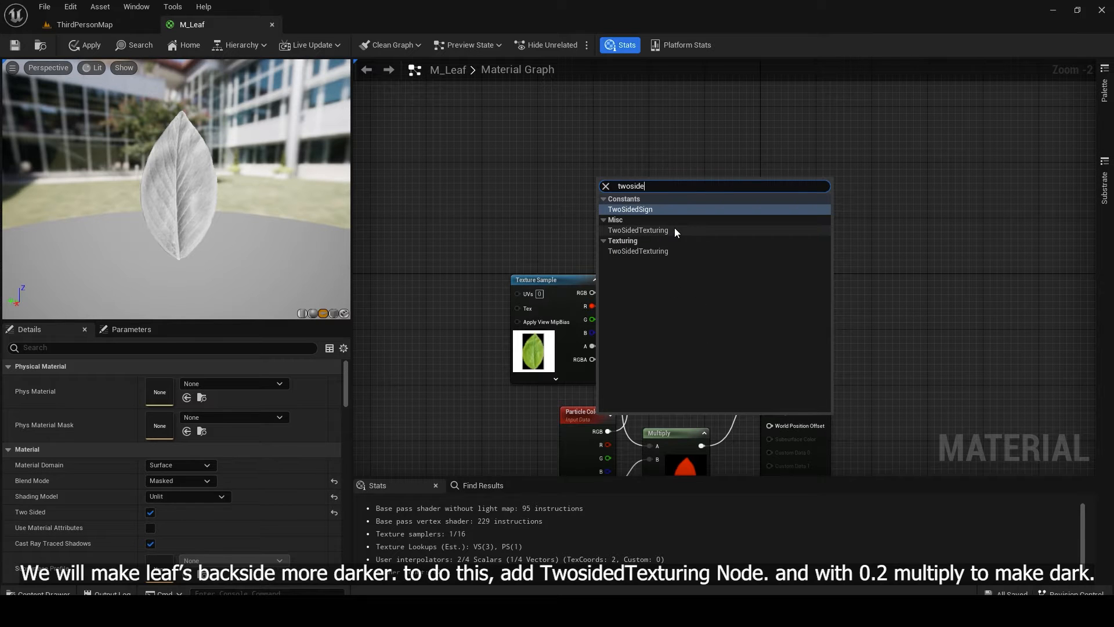
- Add a TwoSidedTexturing node with a 0.2-multiplied leaf texture wired into Texture Side B
{"action": "left_click", "coordinate": [637, 230]}
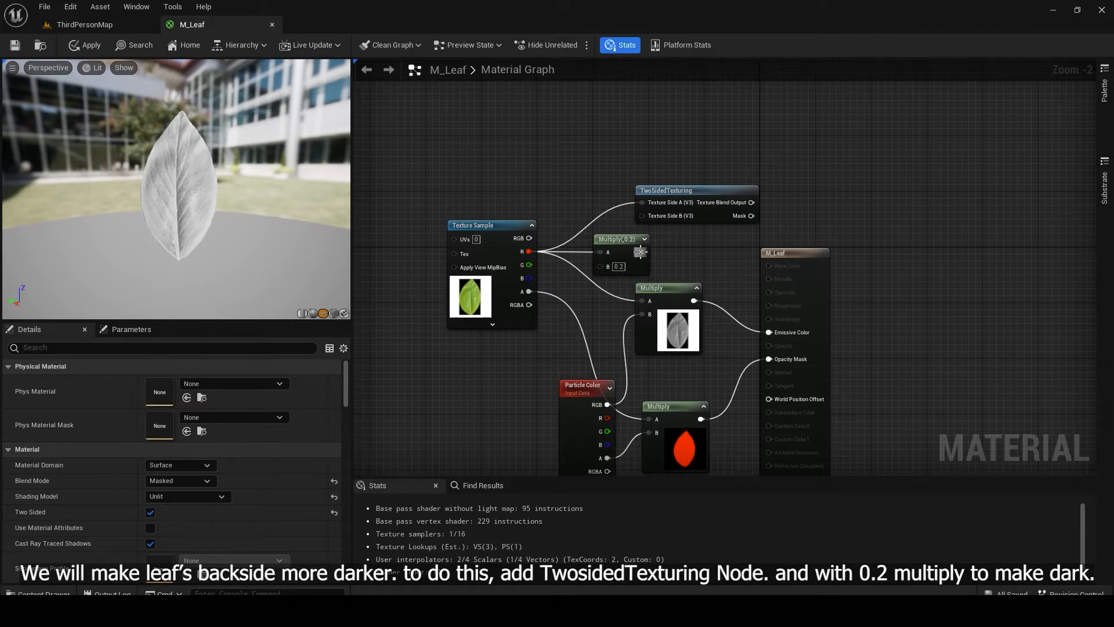
{"action": "left_click", "coordinate": [613, 239]}
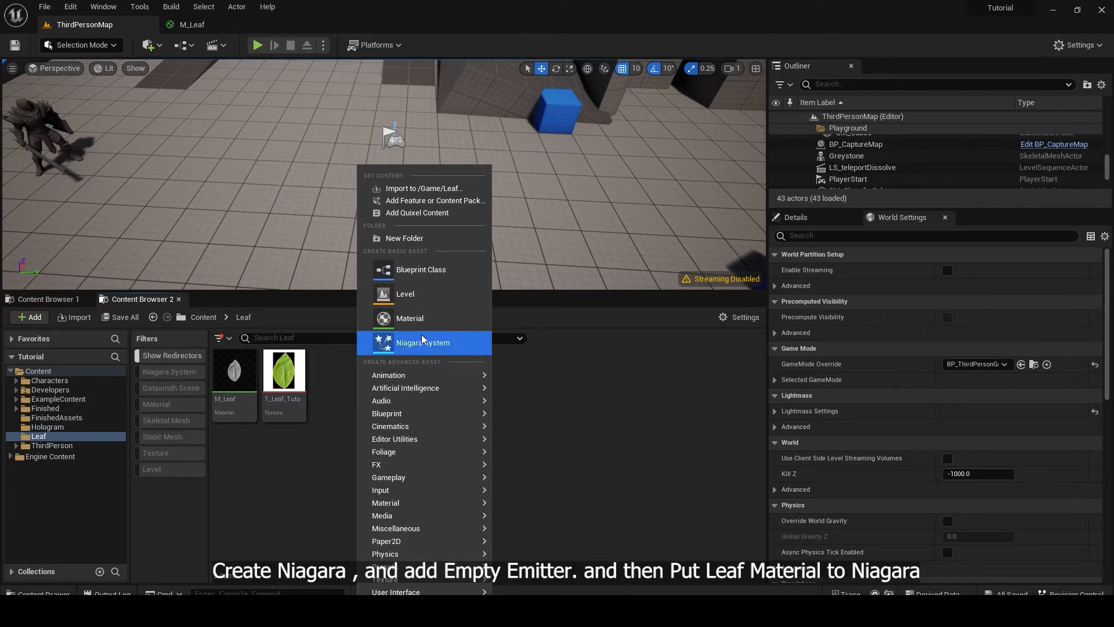
- Create Niagara System NS_Leaf from an Empty emitter and assign M_Leaf to its Sprite Renderer
{"action": "left_click", "coordinate": [422, 341]}
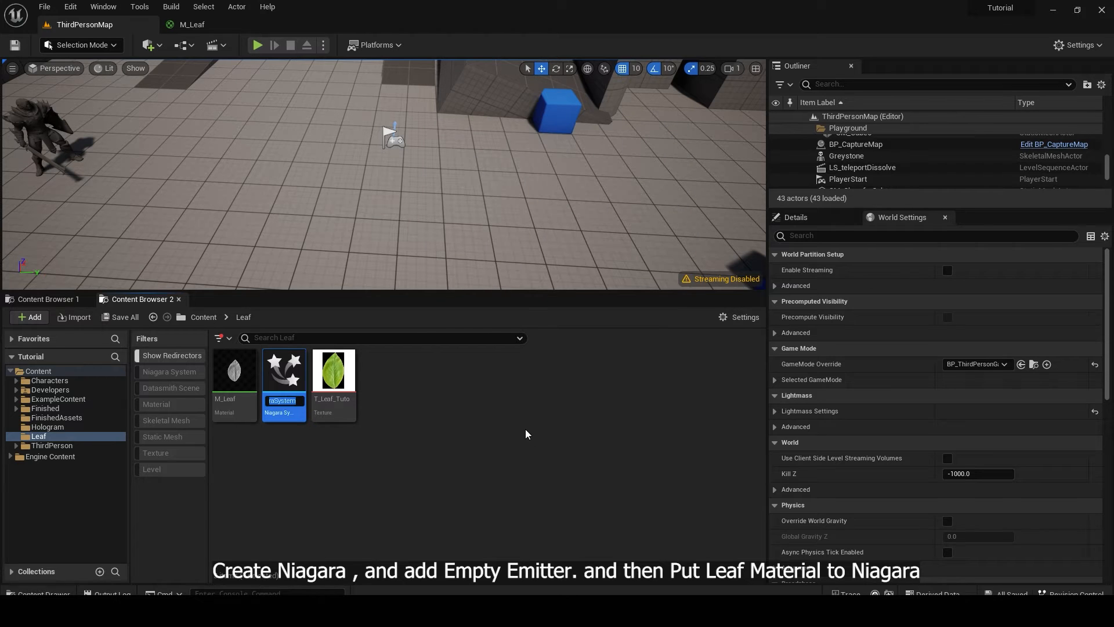
{"action": "double_click", "coordinate": [283, 369]}
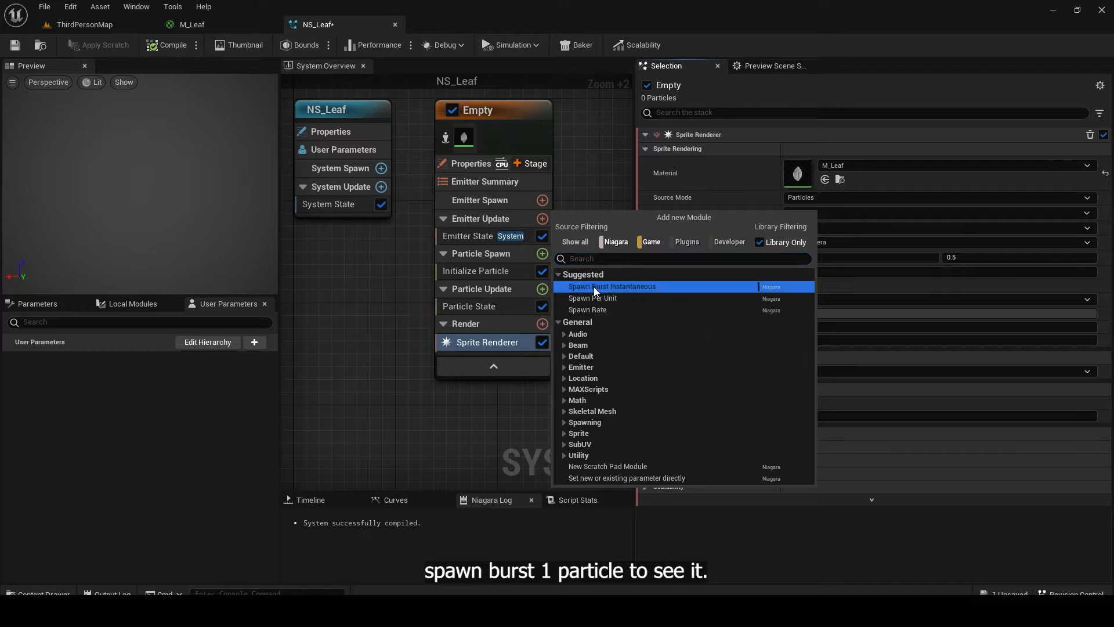
- Add Spawn Burst Instantaneous, set sprite Alignment to Custom with a Random Range Vector facing
{"action": "left_click", "coordinate": [611, 287]}
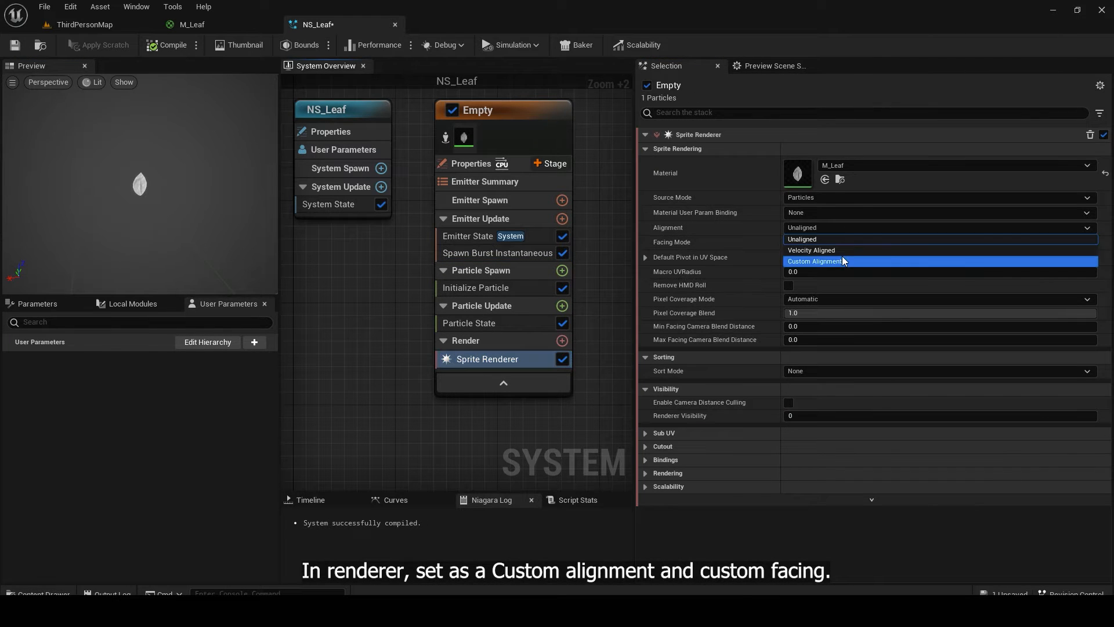
{"action": "left_click", "coordinate": [814, 261]}
{"action": "type", "text": "ran"}
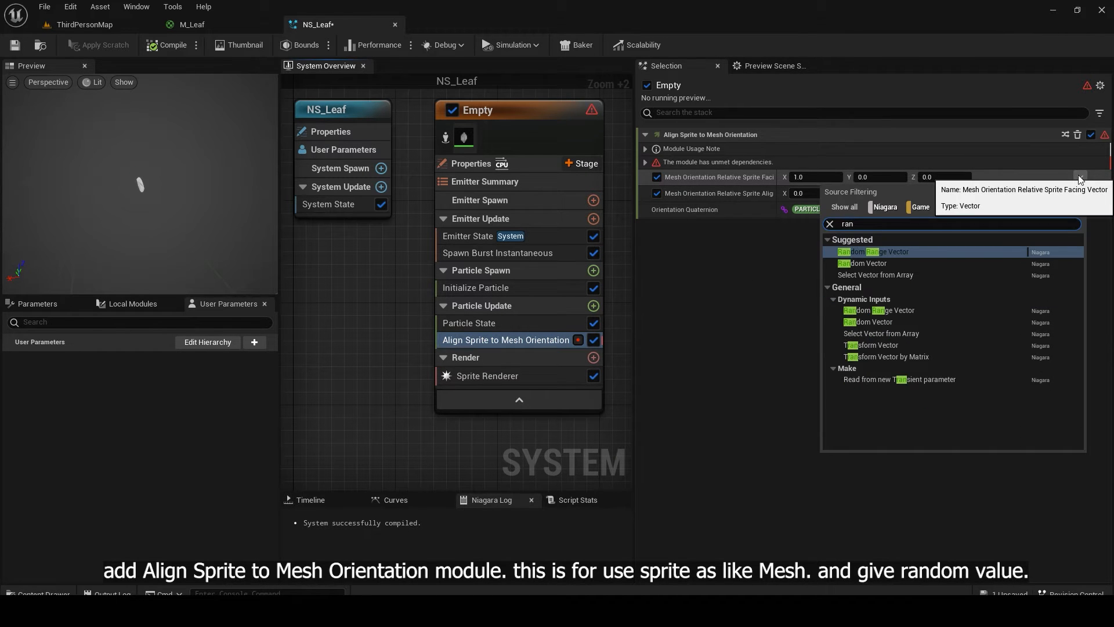
{"action": "left_click", "coordinate": [873, 250]}
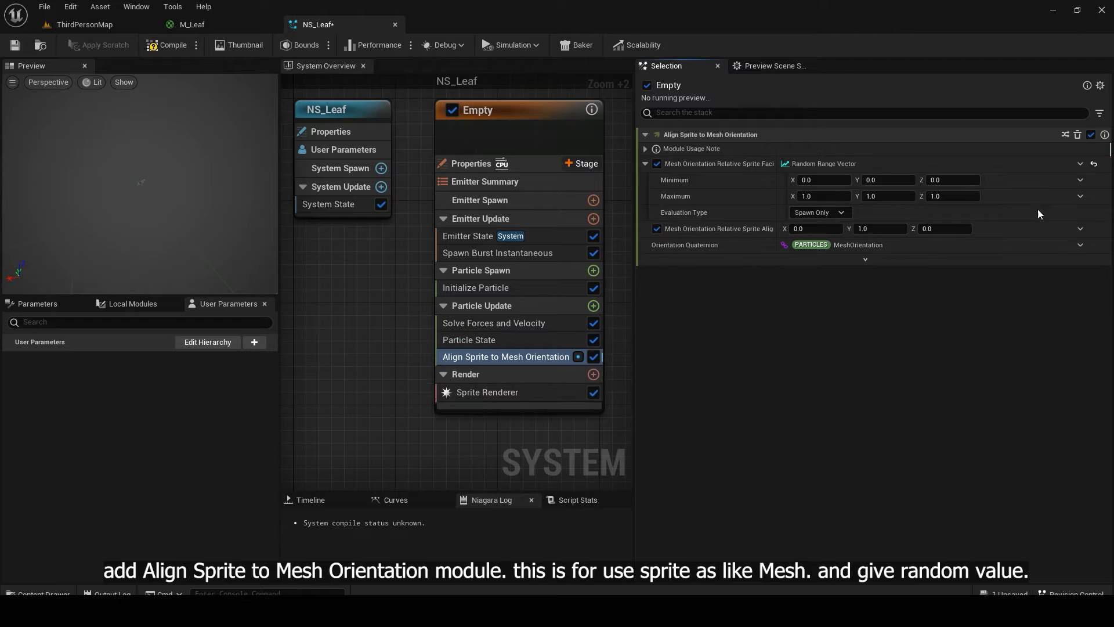
{"action": "left_click", "coordinate": [168, 45]}
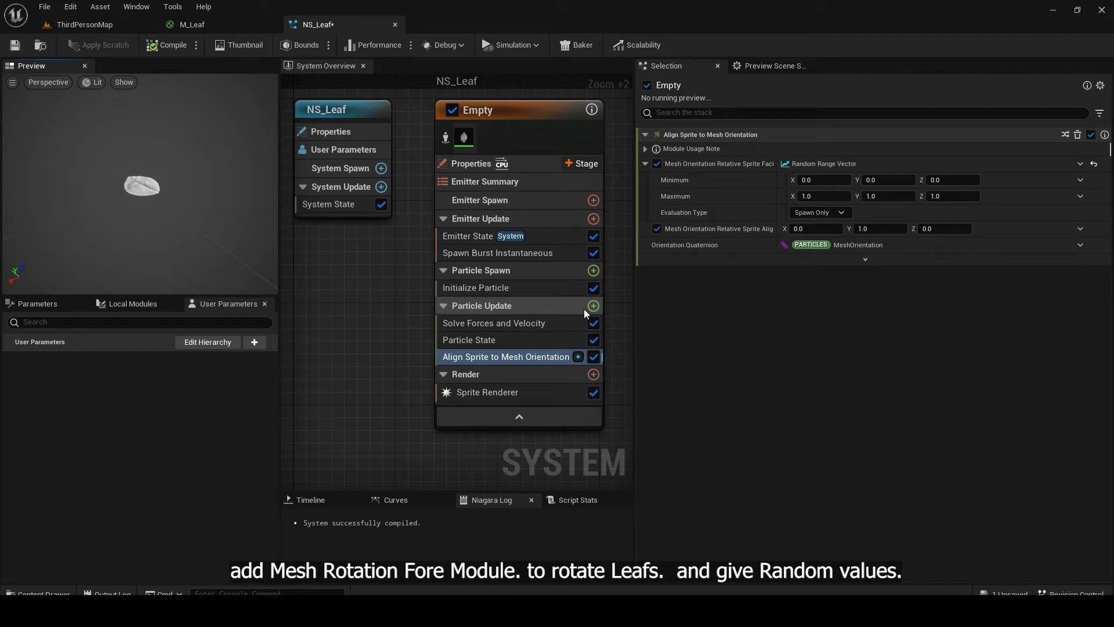
{"action": "mouse_move", "coordinate": [593, 305]}
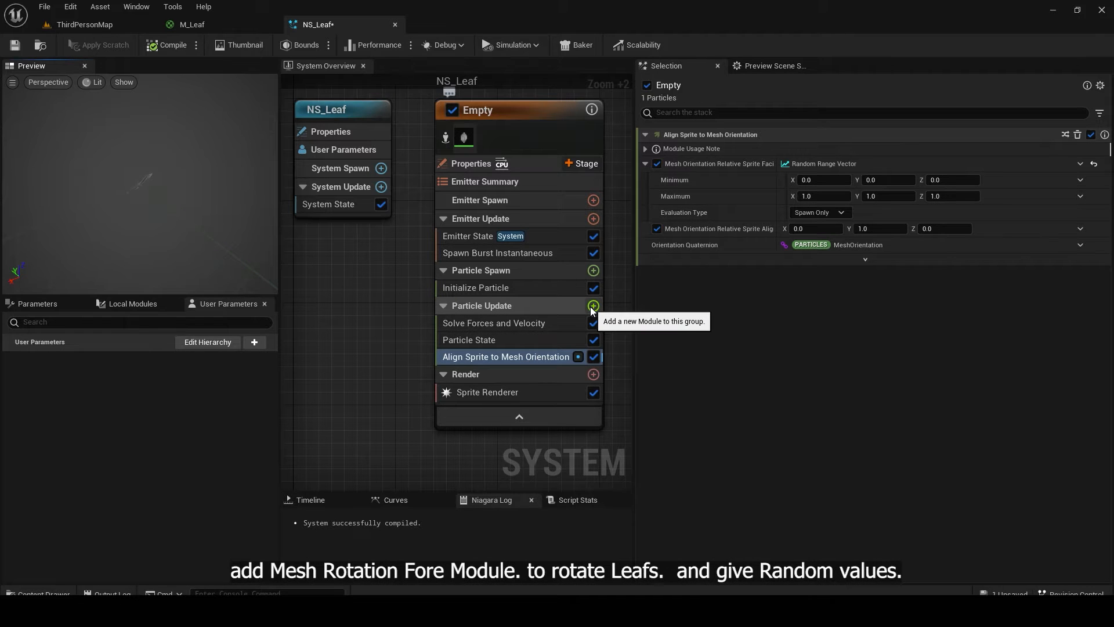
- Add Mesh Rotation Force with random ranges and a Gravity Force with Z about -225.9
{"action": "left_click", "coordinate": [593, 305]}
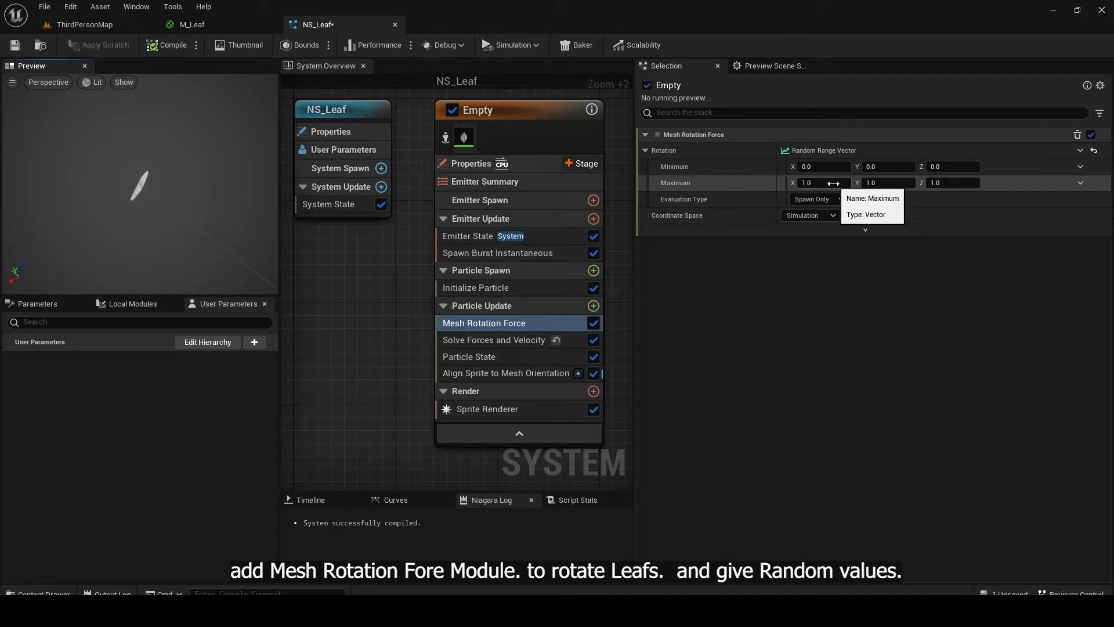
{"action": "left_click", "coordinate": [593, 305]}
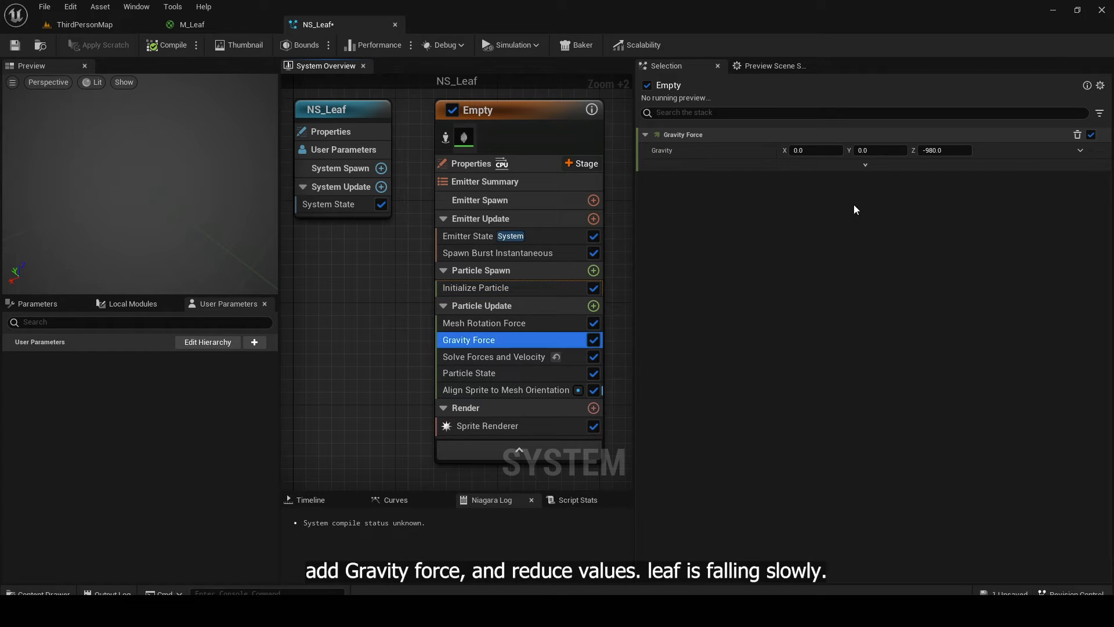
{"action": "type", "text": "-225.902054"}
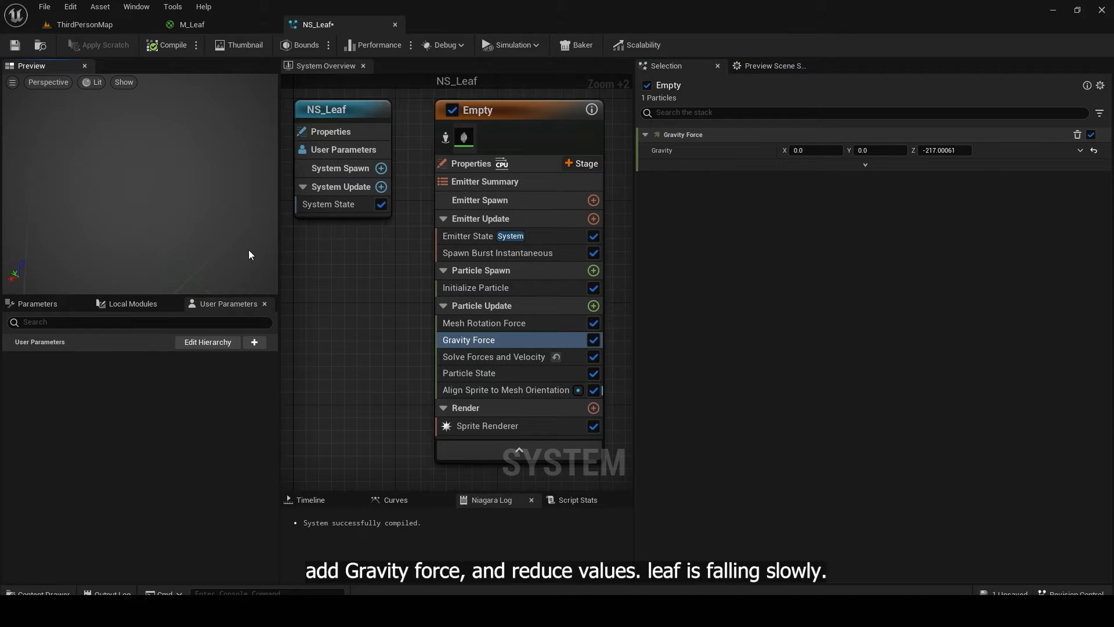
- Spawn leaves from a Sphere Location at a steady Spawn Rate
{"action": "left_click", "coordinate": [593, 270]}
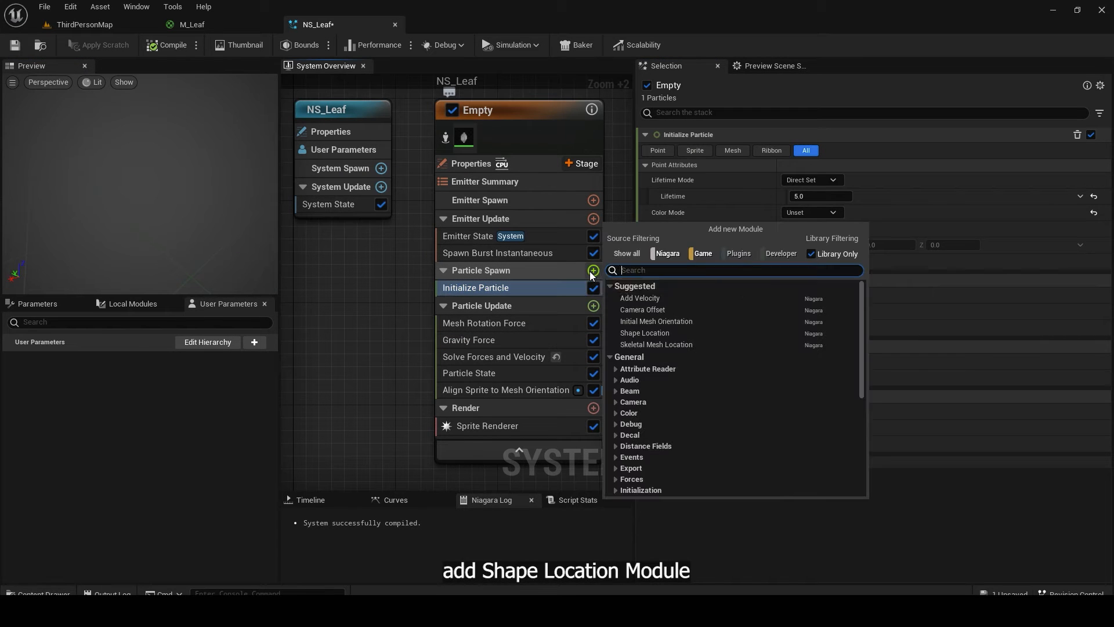
{"action": "left_click", "coordinate": [644, 333]}
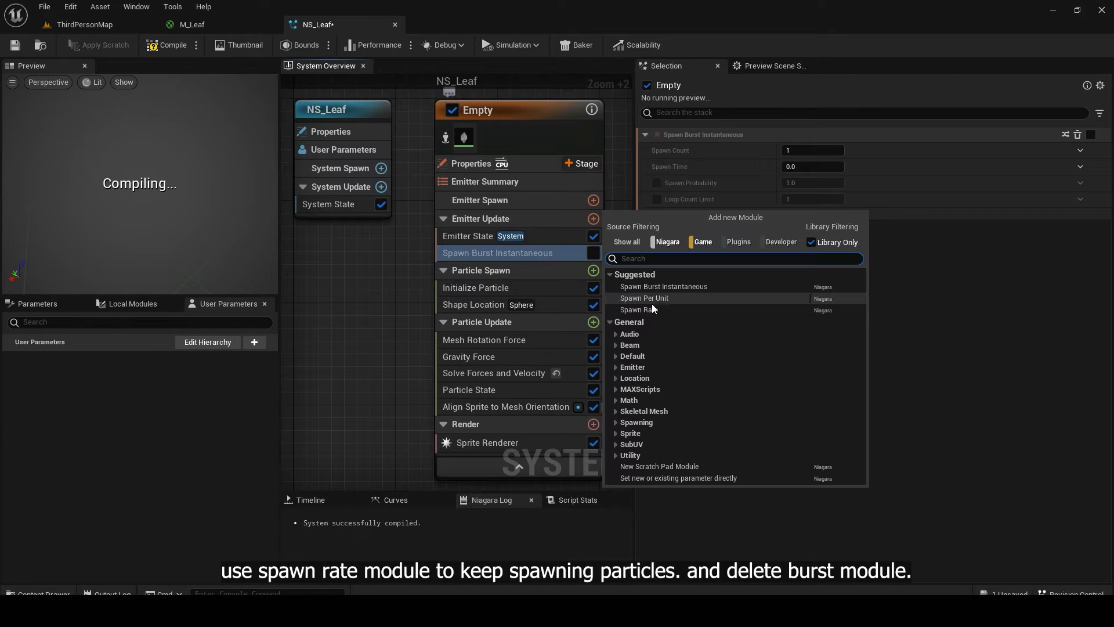
{"action": "left_click", "coordinate": [638, 311]}
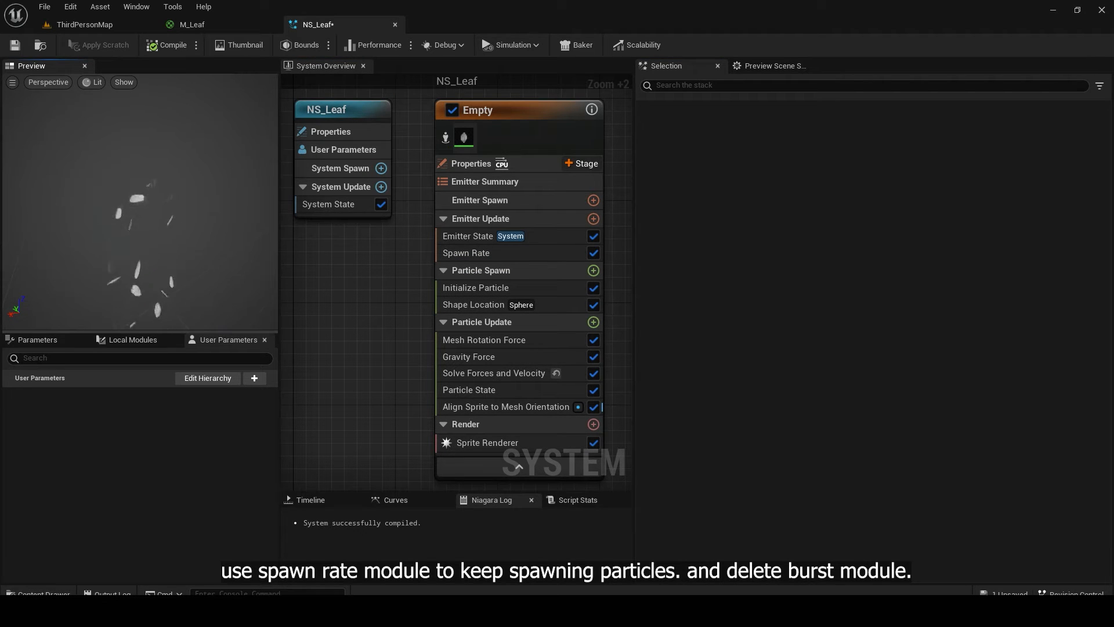
- Add a Color module tinting the leaves yellow (R 1, G 1, B 0)
{"action": "left_click", "coordinate": [593, 322]}
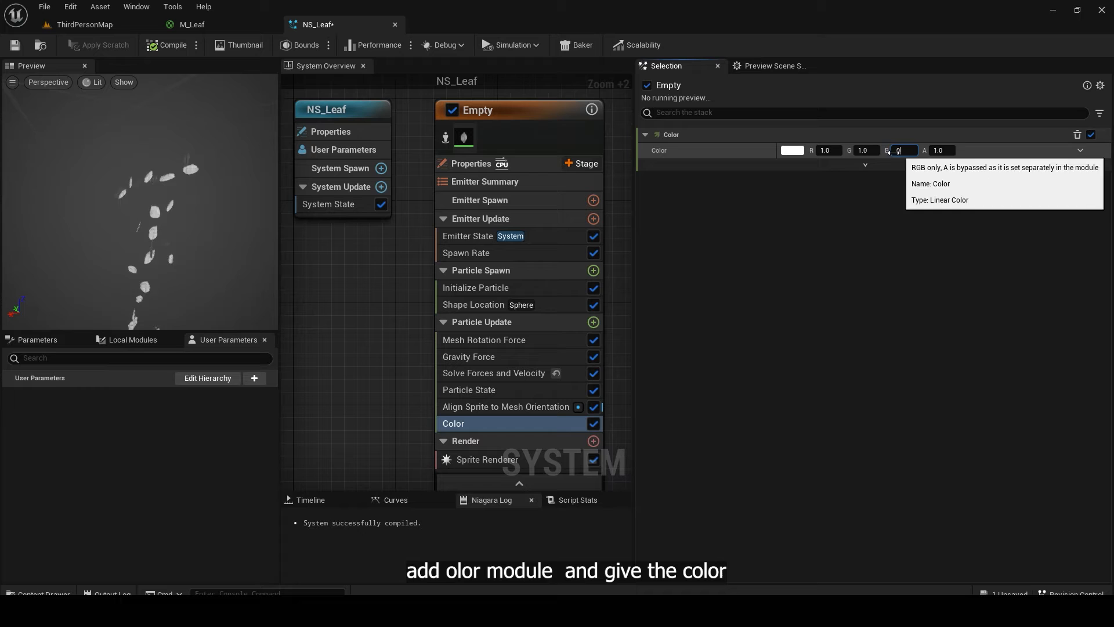
{"action": "type", "text": "0.0"}
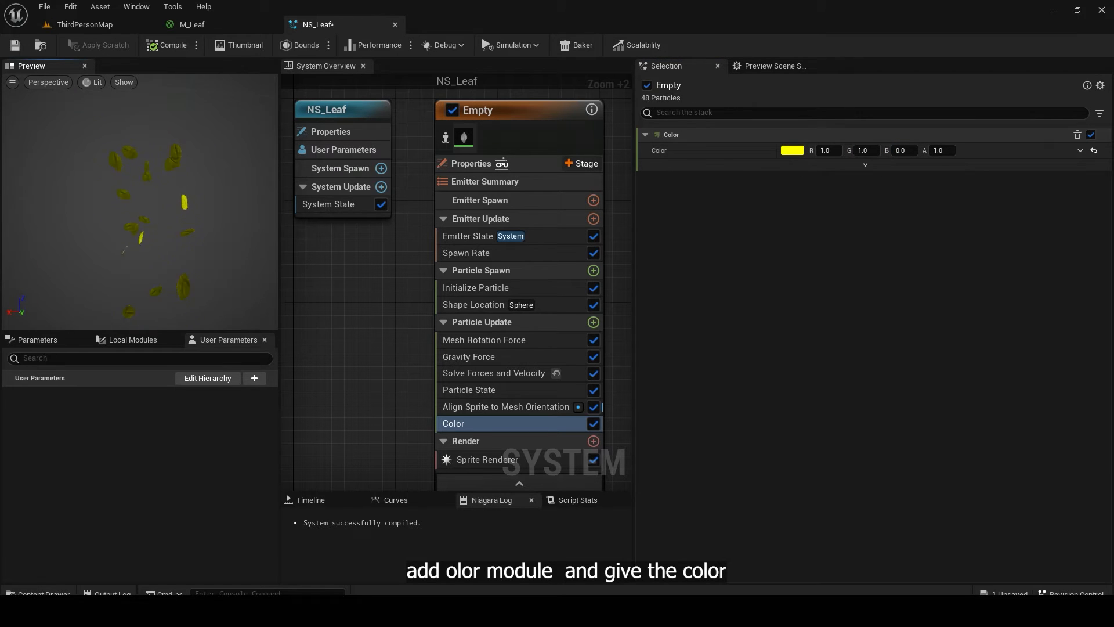
{"action": "left_click", "coordinate": [593, 321]}
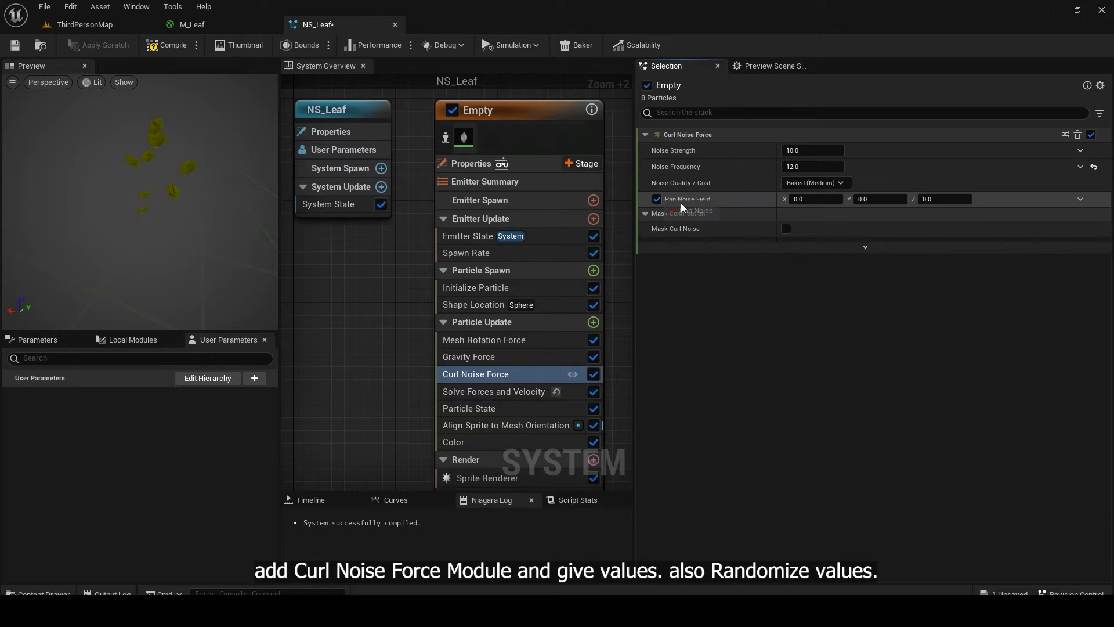
- Give Curl Noise Force a Random Range Float strength up to 999
{"action": "type", "text": "80.849976"}
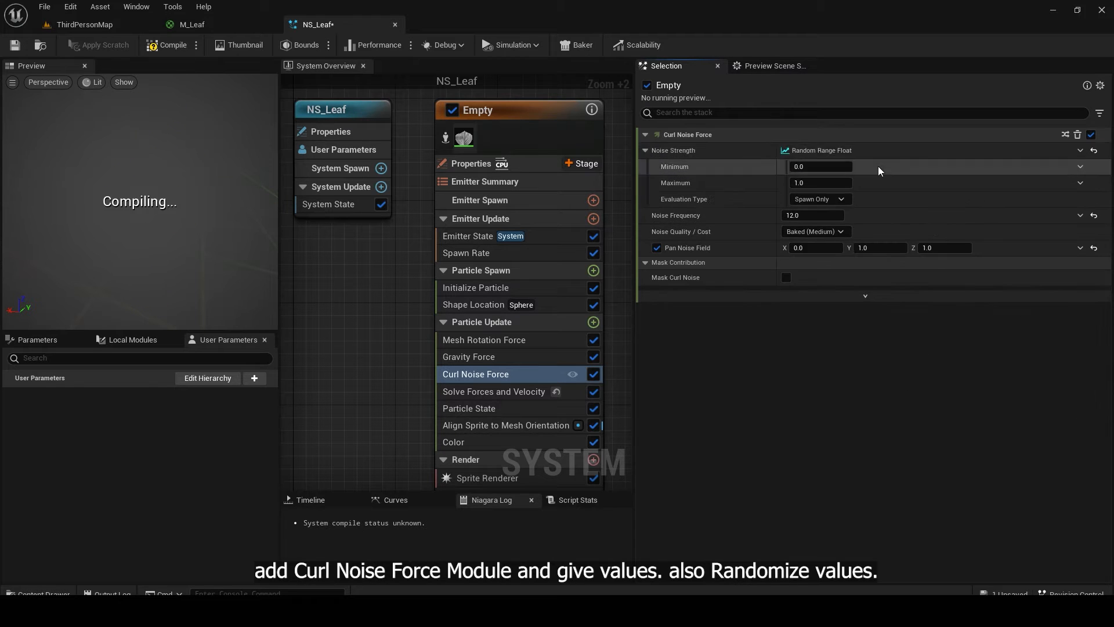
{"action": "left_click", "coordinate": [817, 182]}
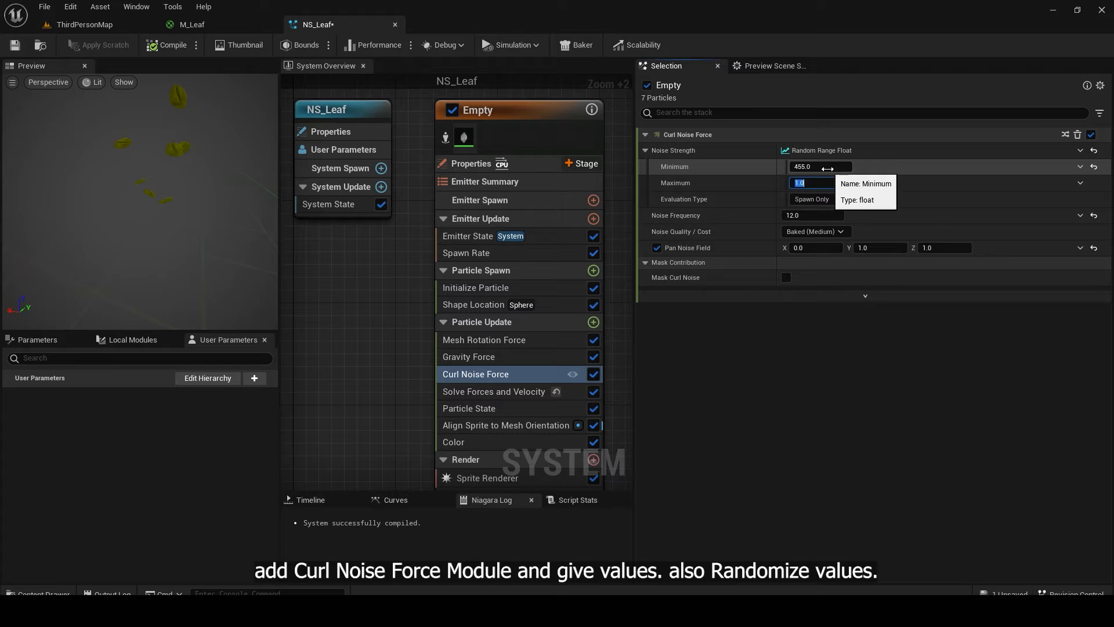
{"action": "type", "text": "999.0"}
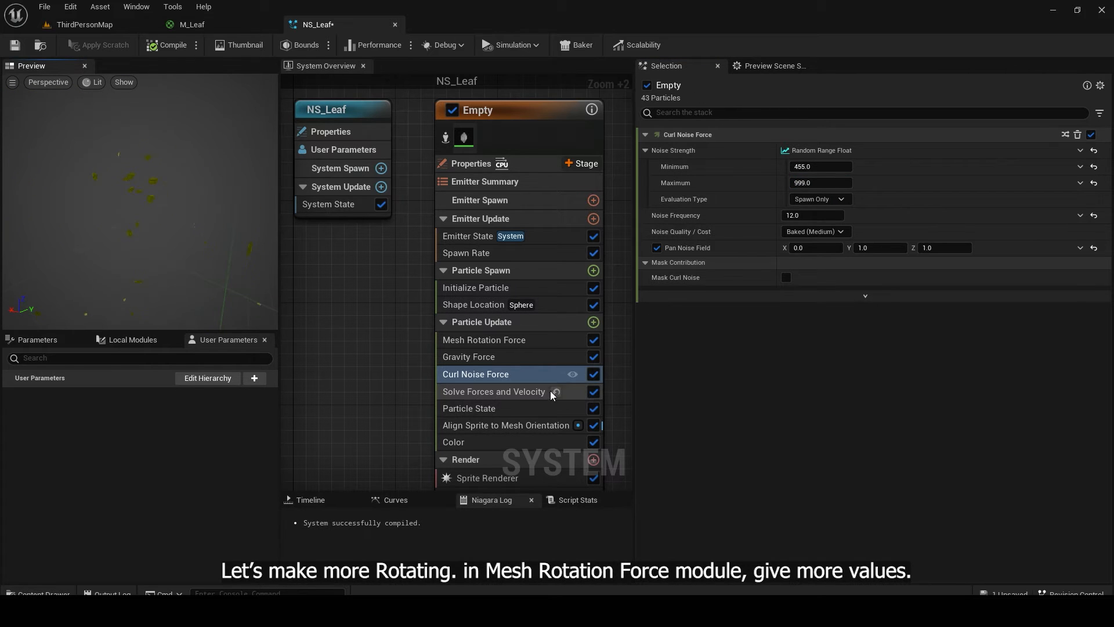
- Widen Mesh Rotation Force to minimum -5 and maximum 4
{"action": "left_click", "coordinate": [484, 340]}
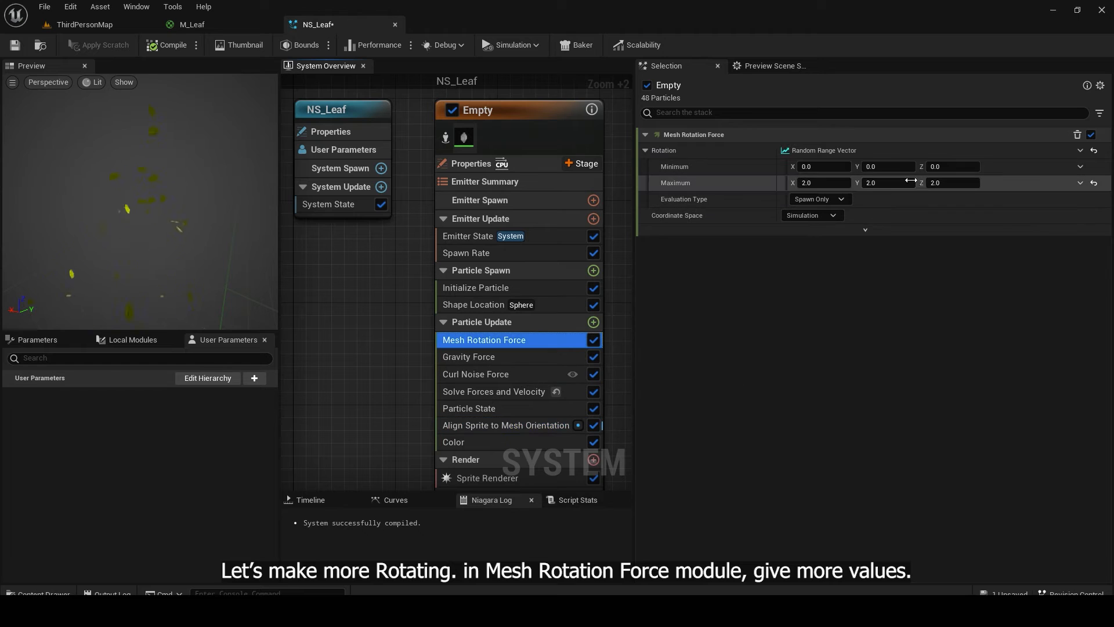
{"action": "left_click", "coordinate": [823, 166]}
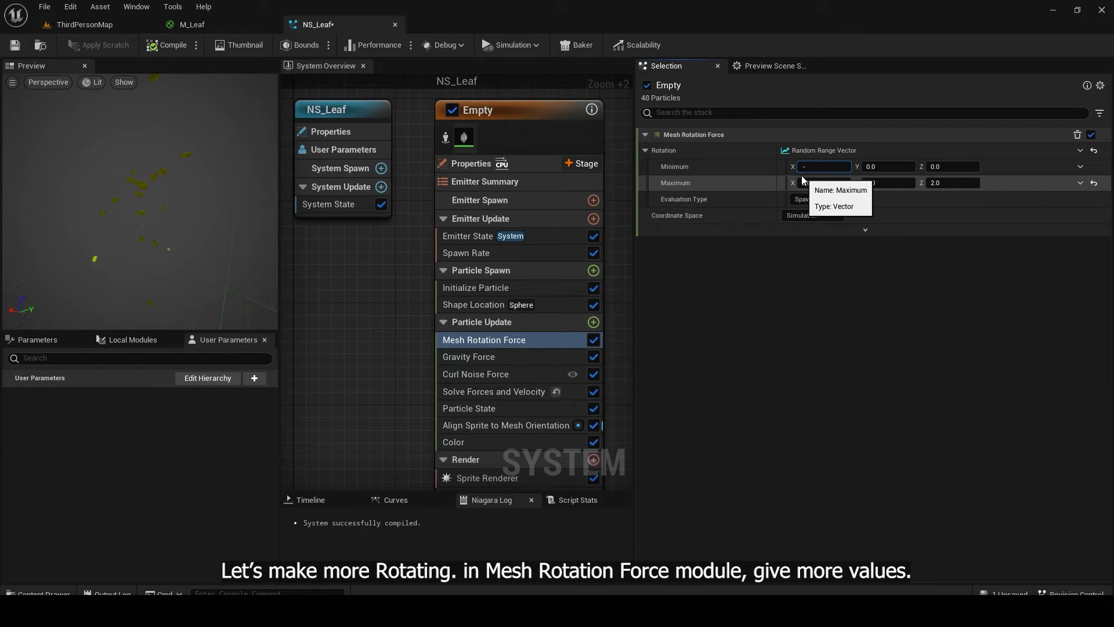
{"action": "type", "text": "-5.0"}
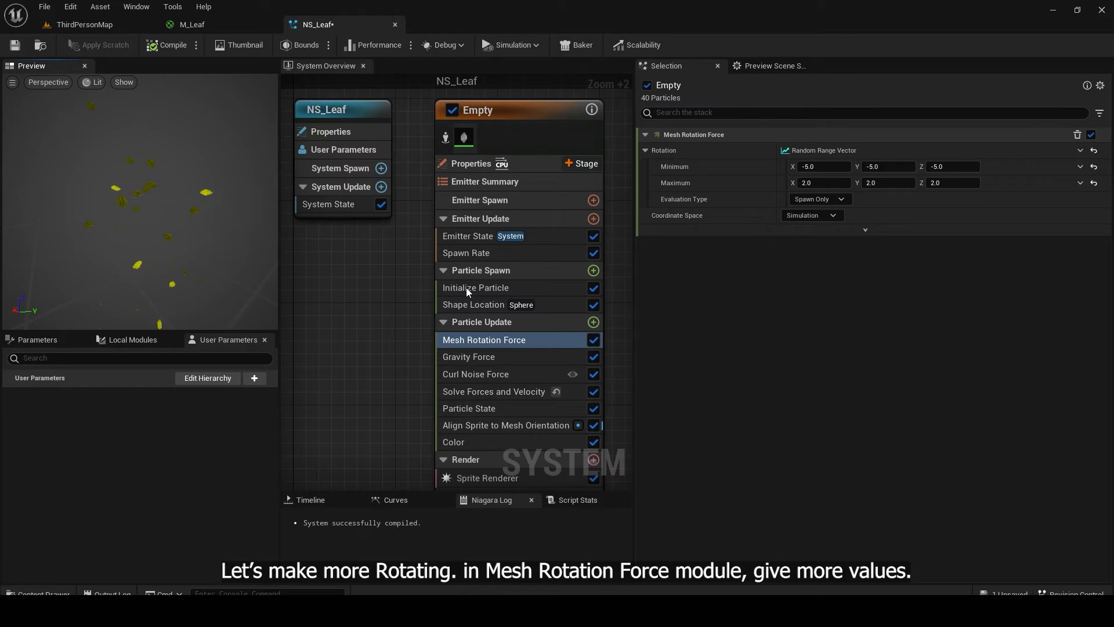
{"action": "type", "text": "4.0"}
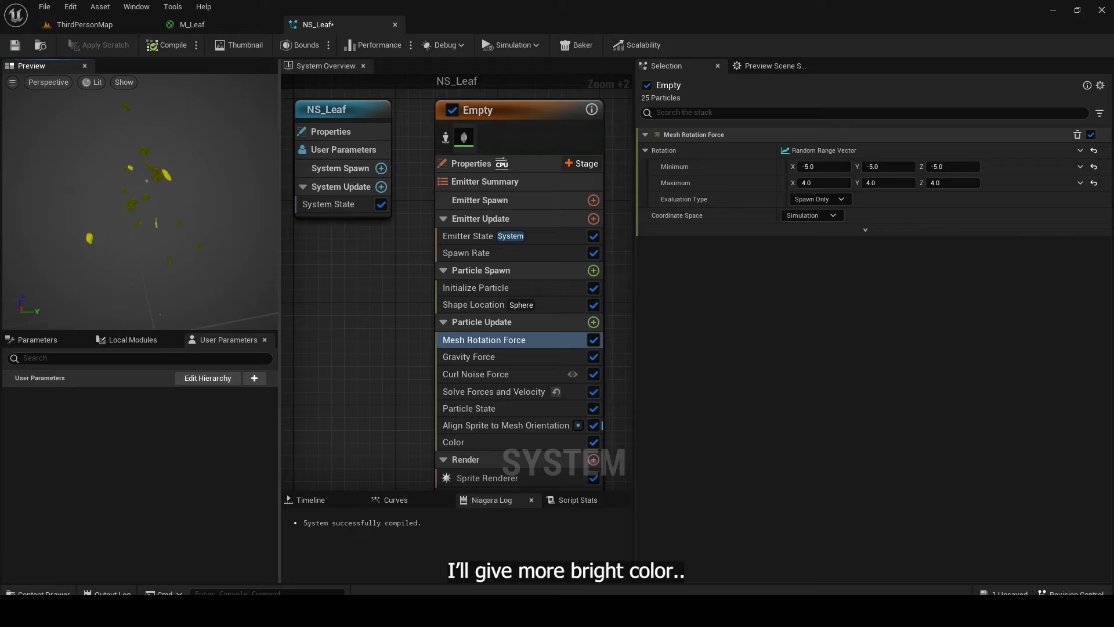
- Raise the Color module's red to 5 and set the emitter Sim Target to GPUCompute Sim
{"action": "left_click", "coordinate": [452, 441]}
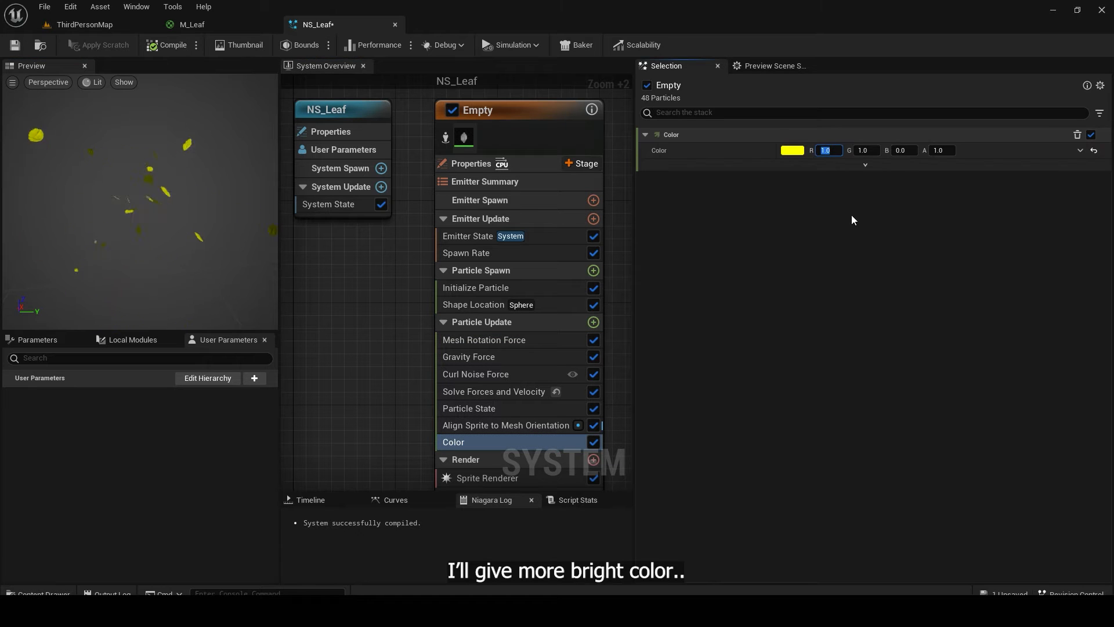
{"action": "type", "text": "5.0"}
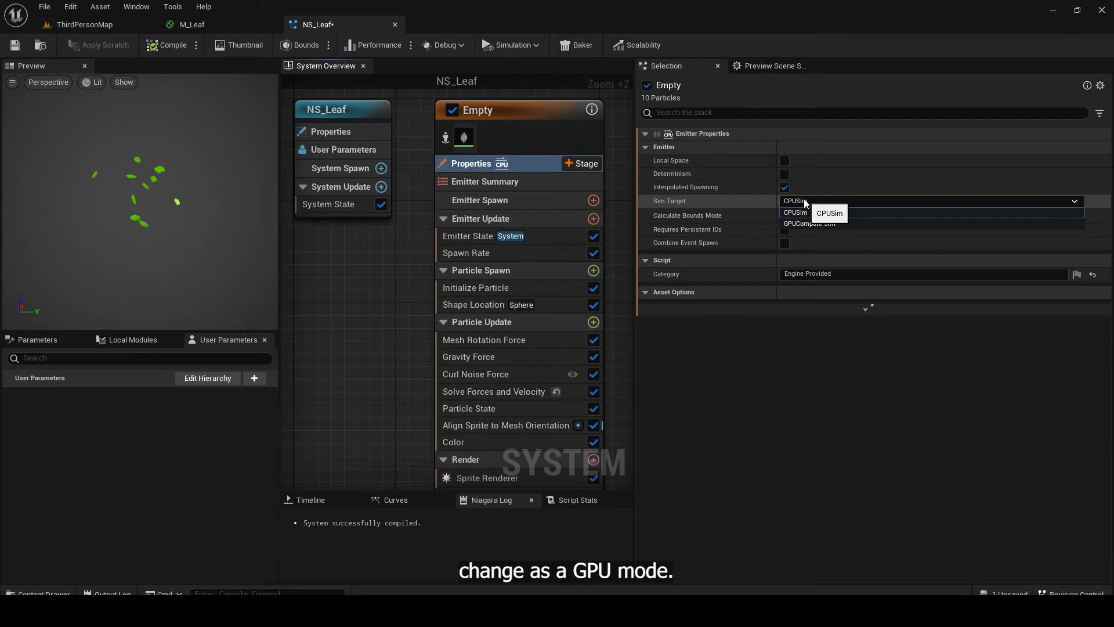
{"action": "left_click", "coordinate": [809, 223]}
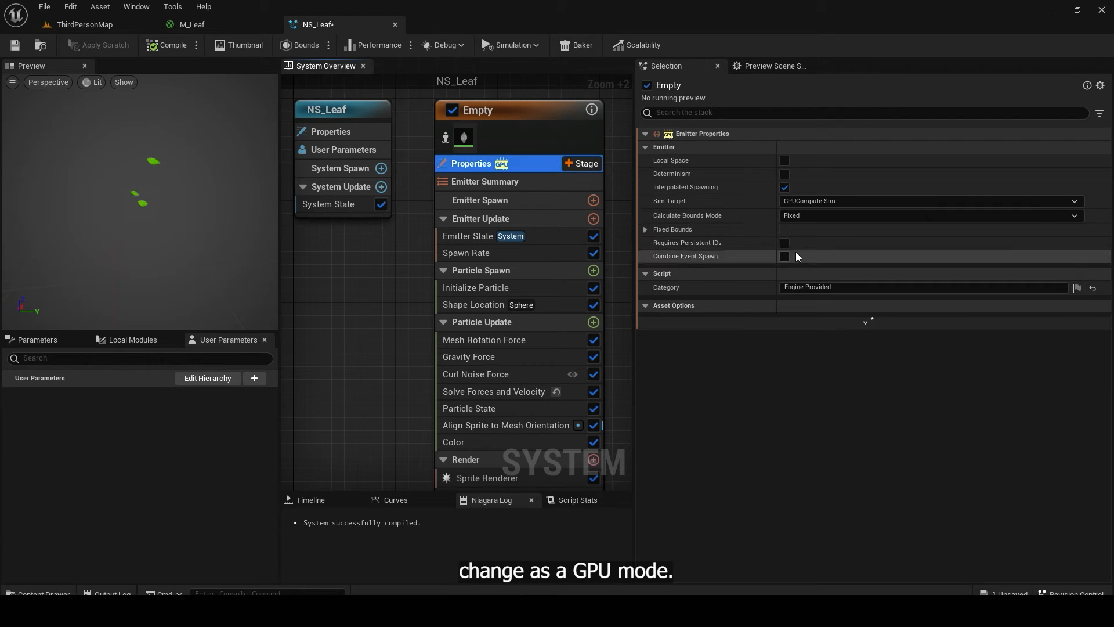
{"action": "left_click", "coordinate": [476, 374]}
{"action": "type", "text": "d"}
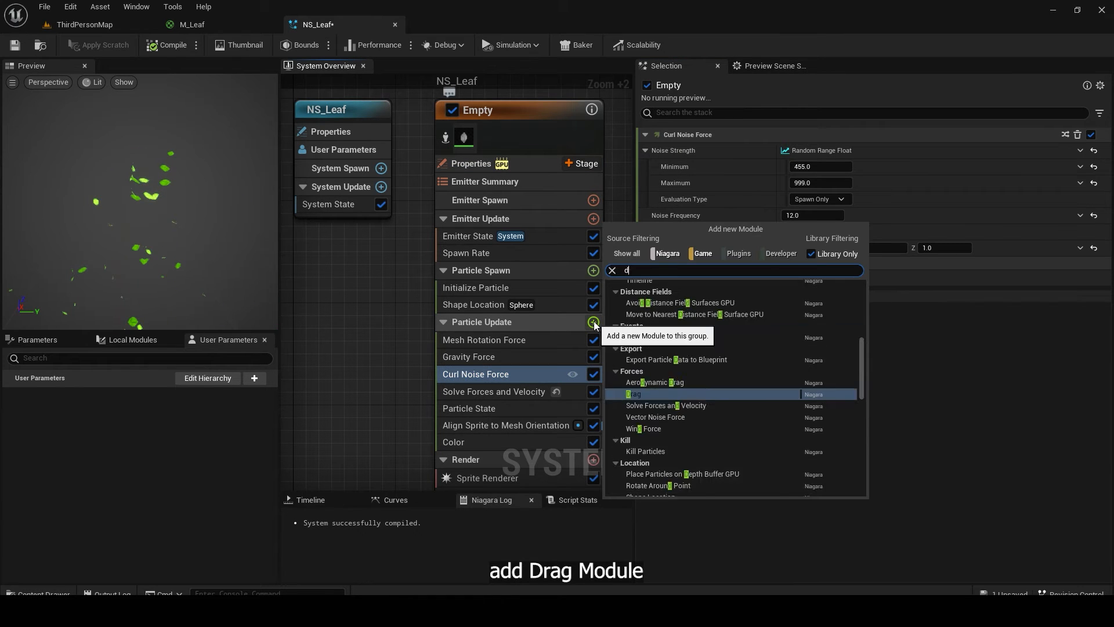
- Add a Drag module and raise the Spawn Rate to about 480
{"action": "left_click", "coordinate": [633, 394]}
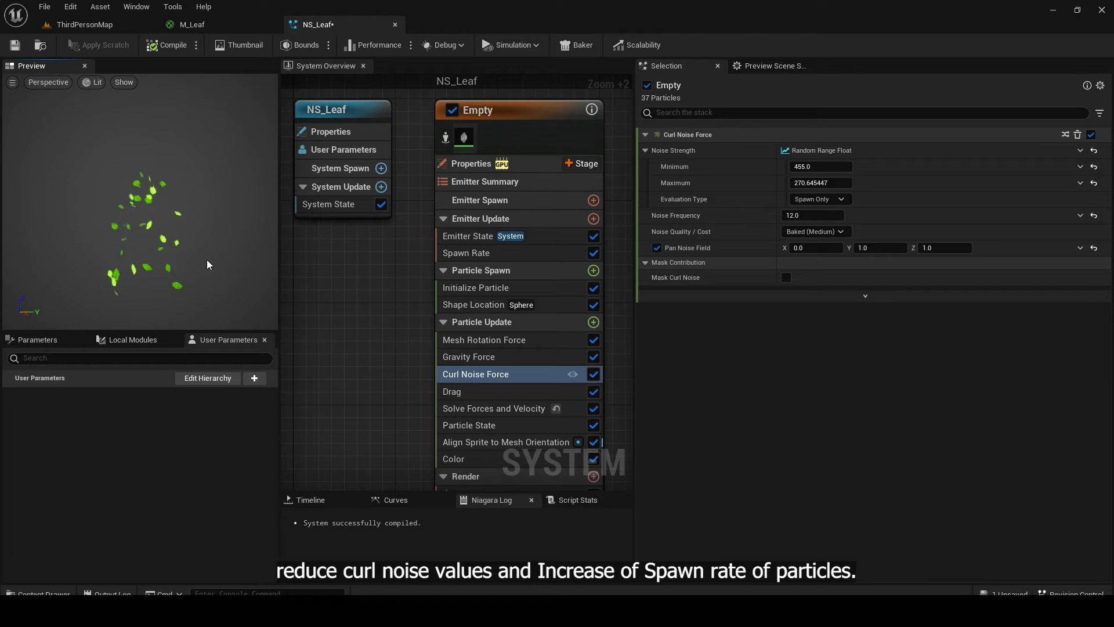
{"action": "left_click", "coordinate": [466, 252]}
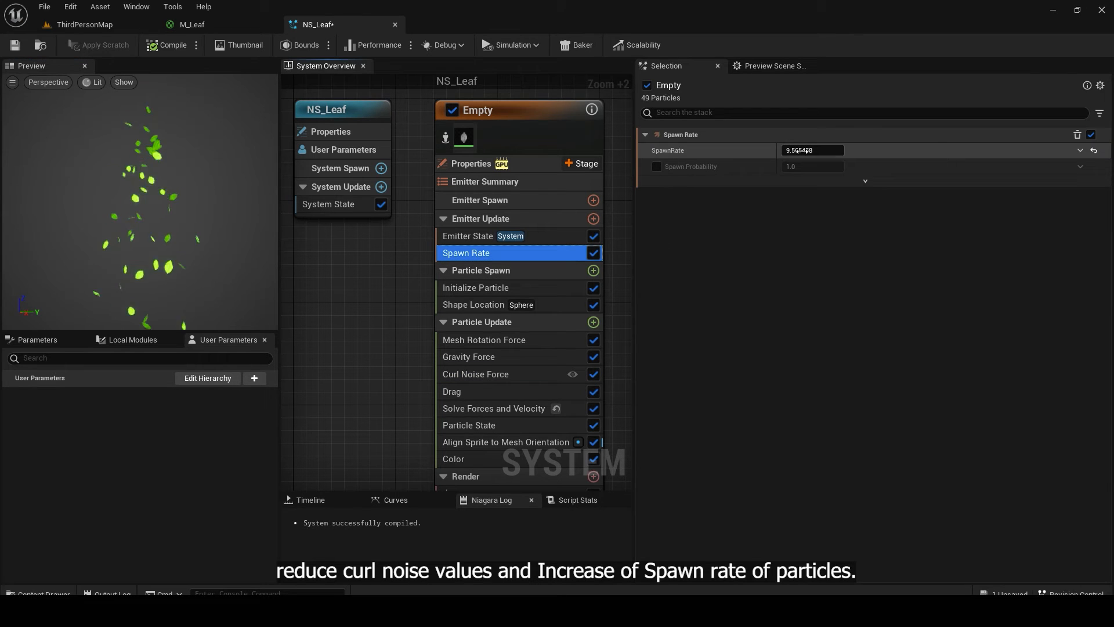
{"action": "type", "text": "479.780273"}
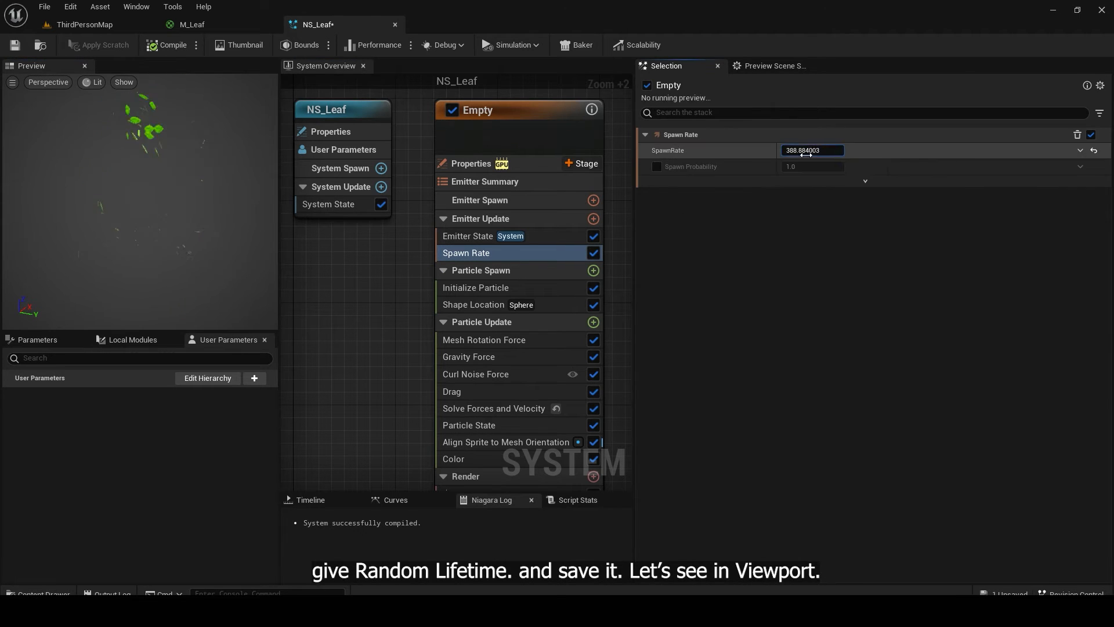
{"action": "left_click", "coordinate": [475, 287]}
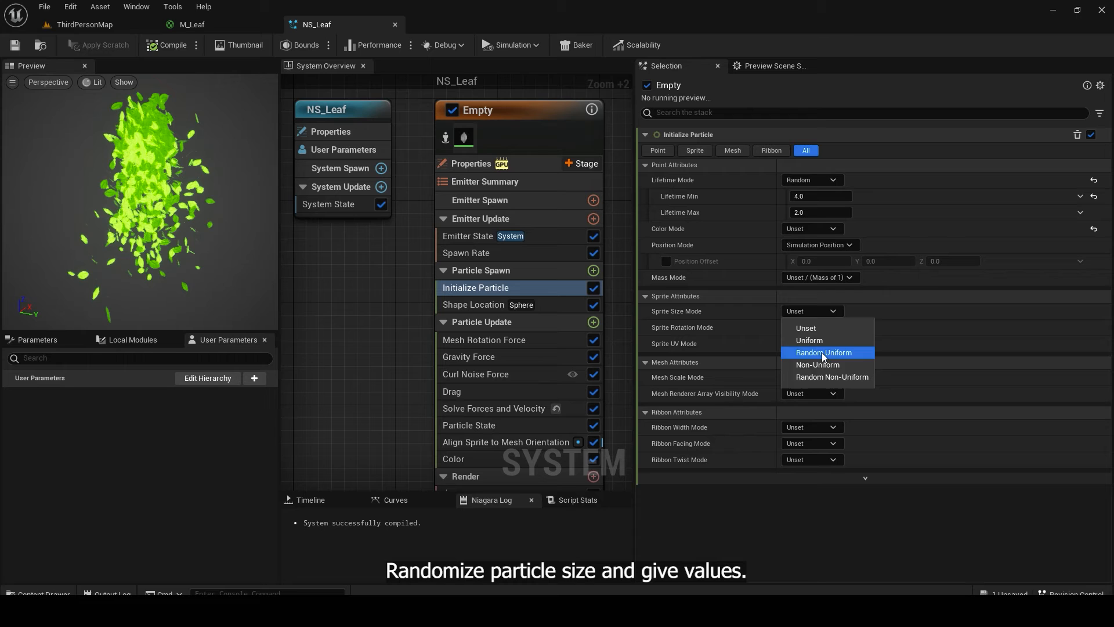
- Set Sprite Size Mode to Random Uniform between 35 and 15
{"action": "left_click", "coordinate": [824, 352]}
{"action": "type", "text": "35"}
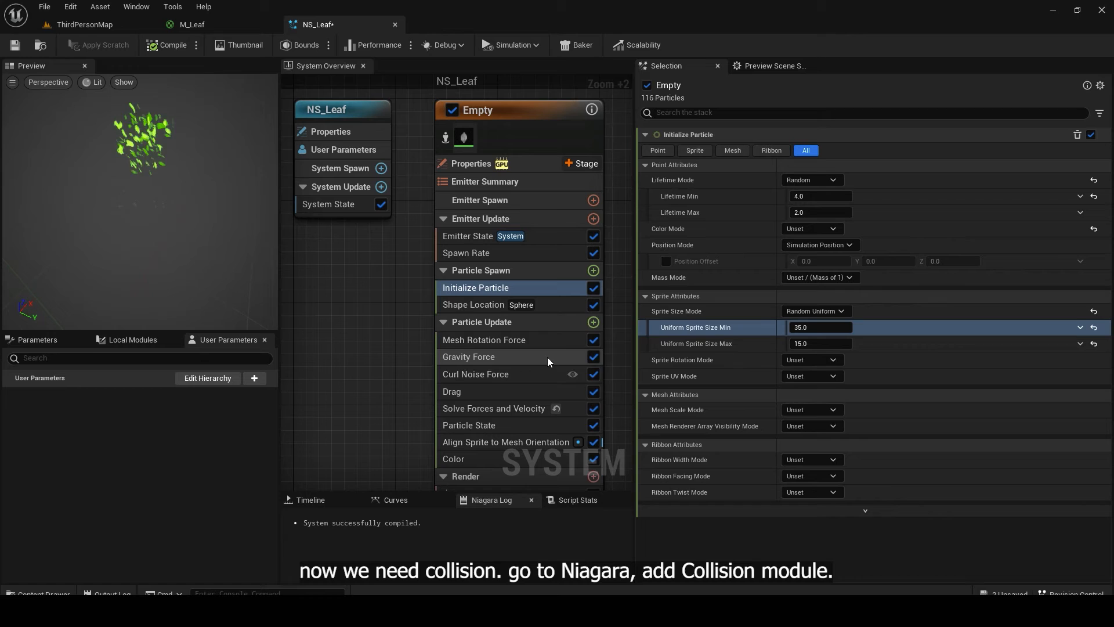
- Add a Collision module using GPU Distance Fields with Restitution 0.245
{"action": "left_click", "coordinate": [593, 323]}
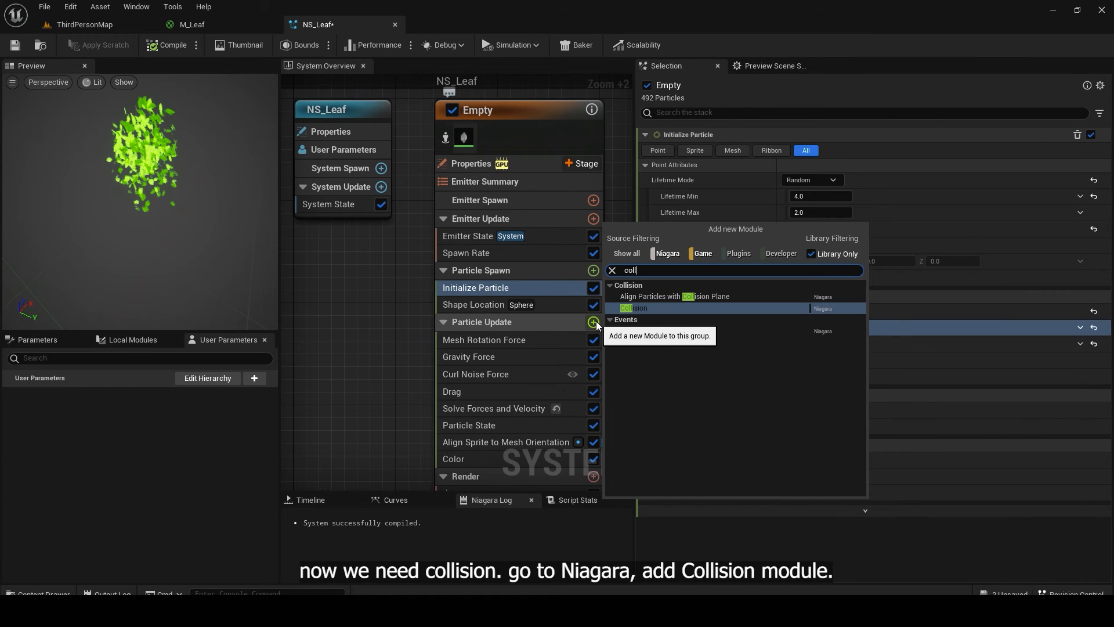
{"action": "left_click", "coordinate": [634, 307]}
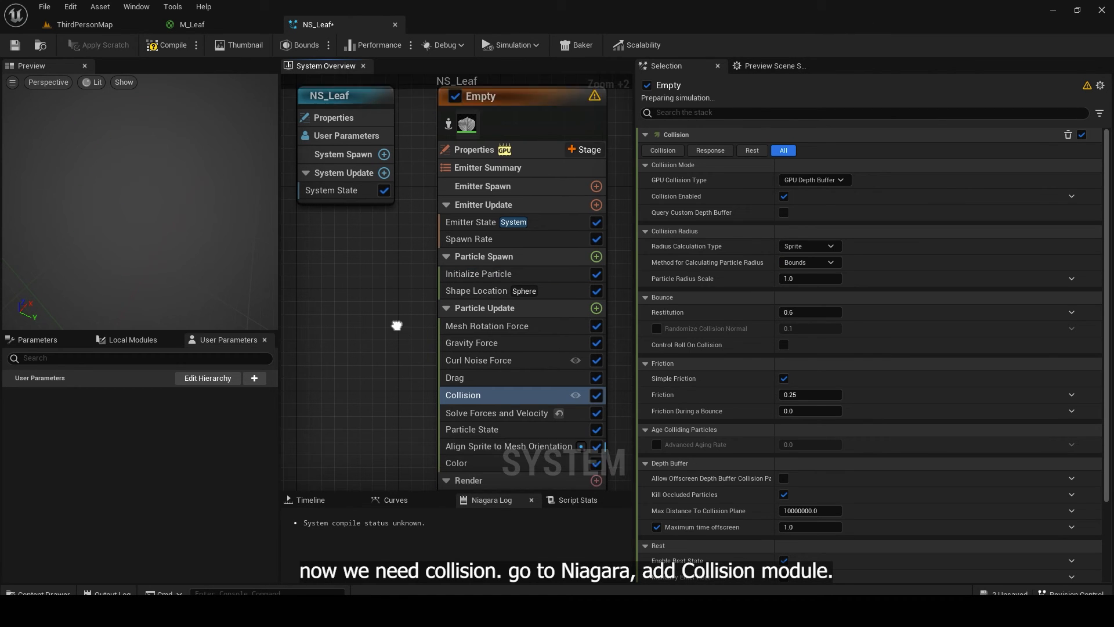
{"action": "left_click", "coordinate": [472, 424]}
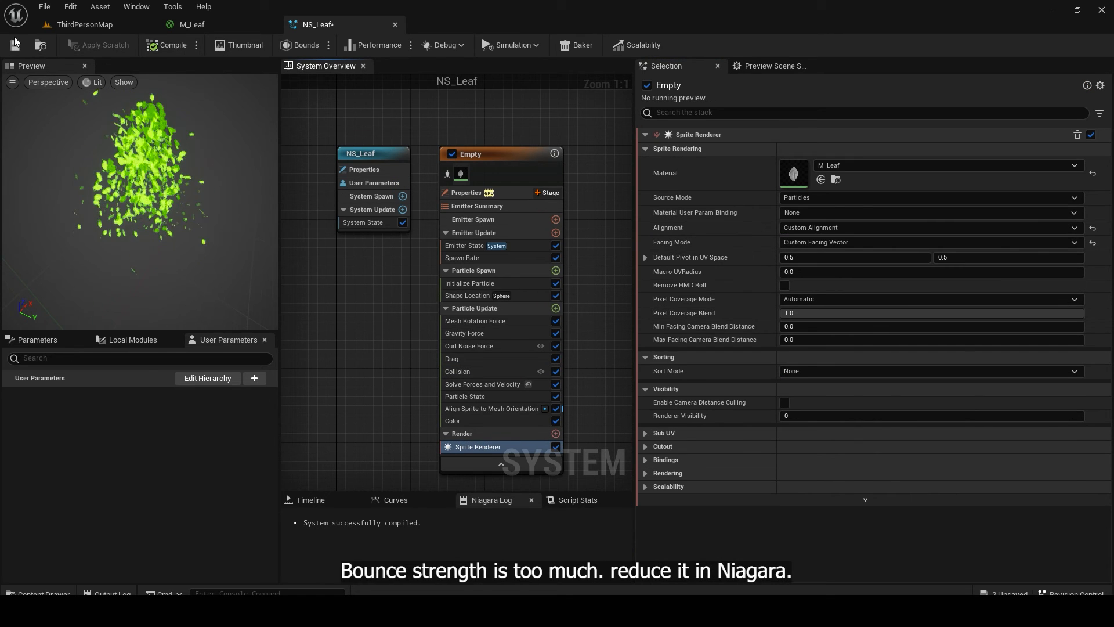
{"action": "mouse_move", "coordinate": [83, 25]}
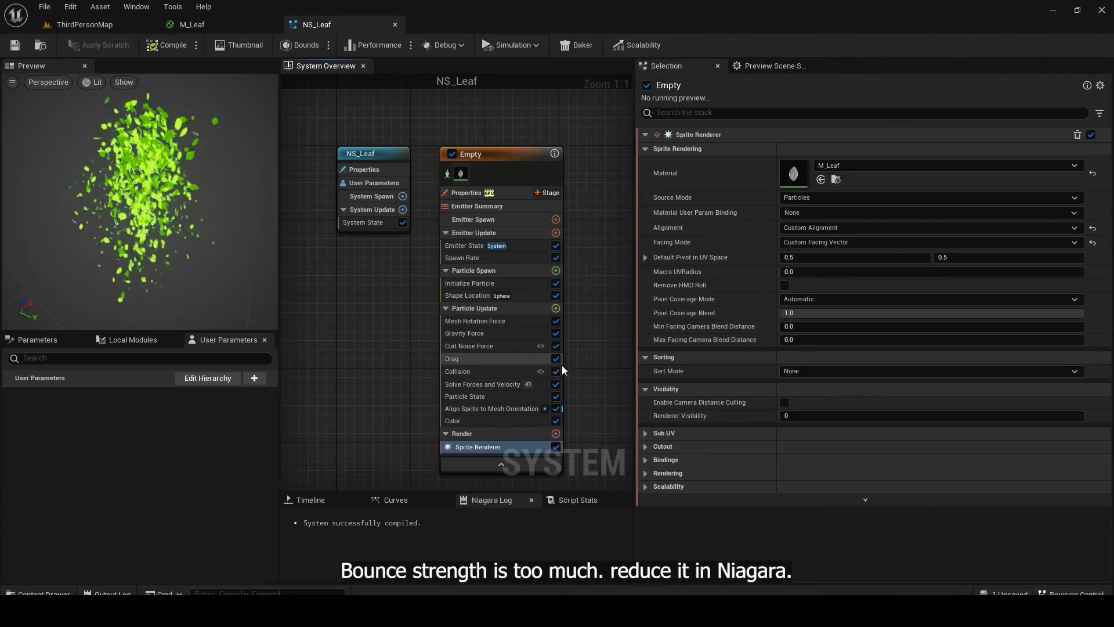
{"action": "left_click", "coordinate": [458, 371]}
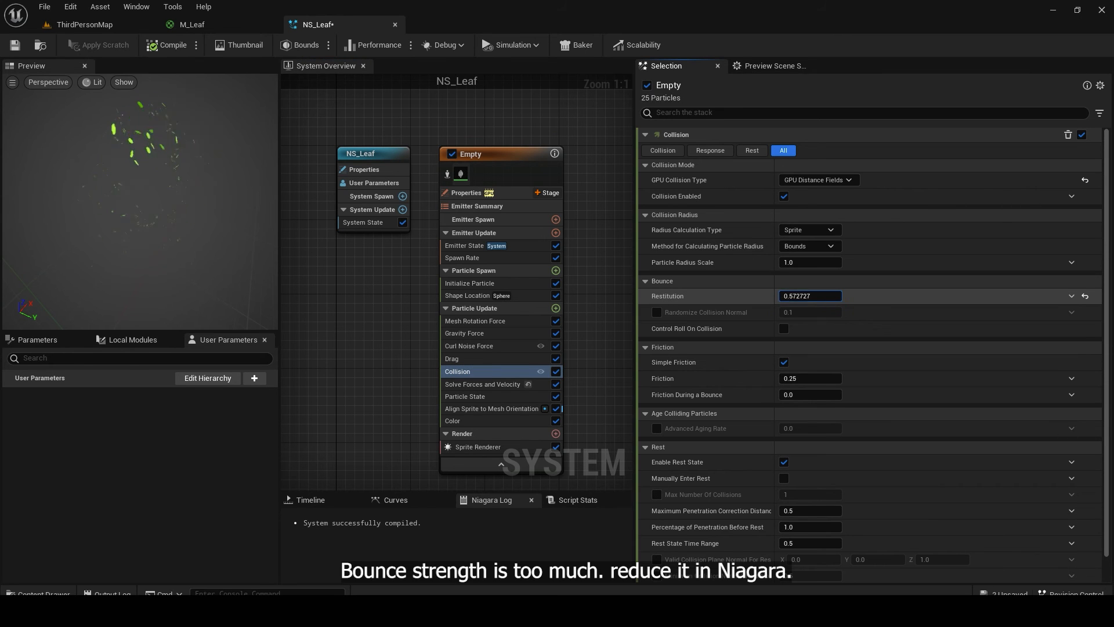
{"action": "type", "text": "0.245455"}
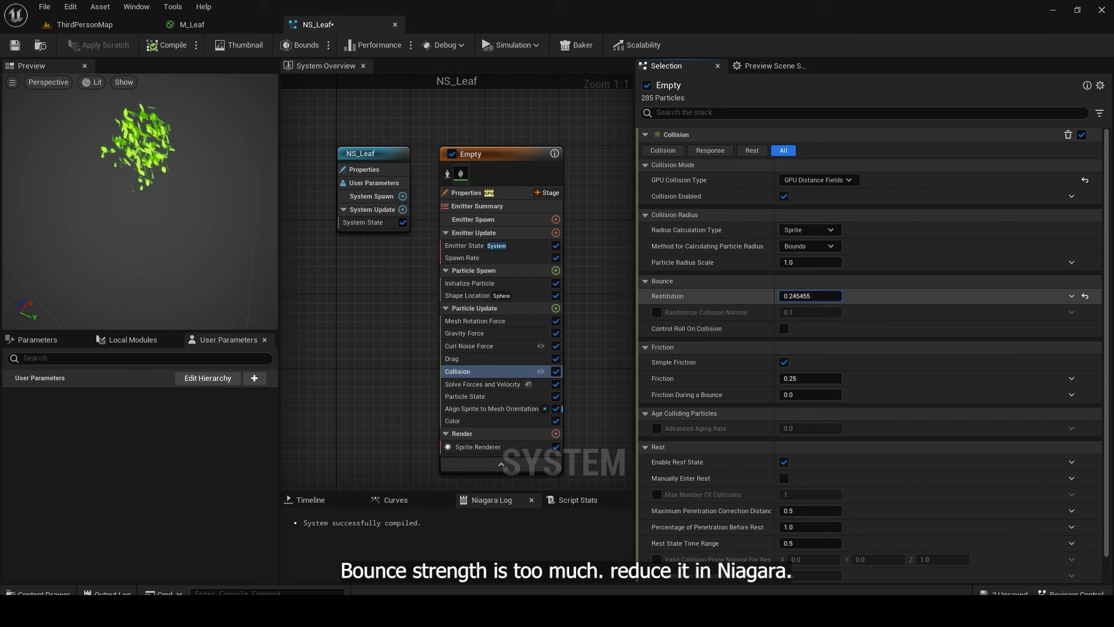